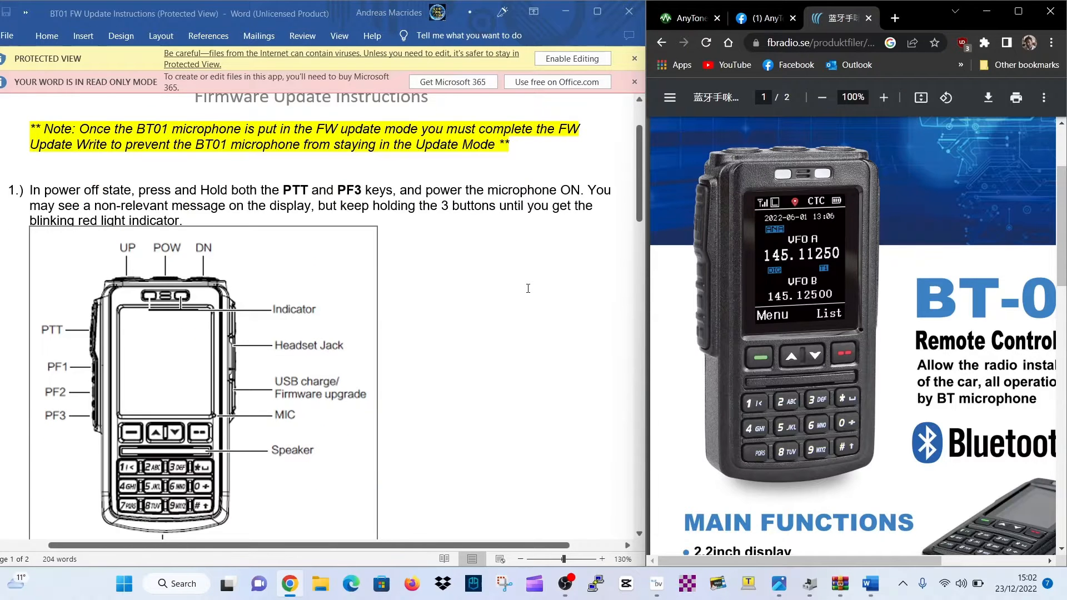
Step: Check connected hardware in Device Manager from the system shortcuts menu, then close it
scroll(down, 3)
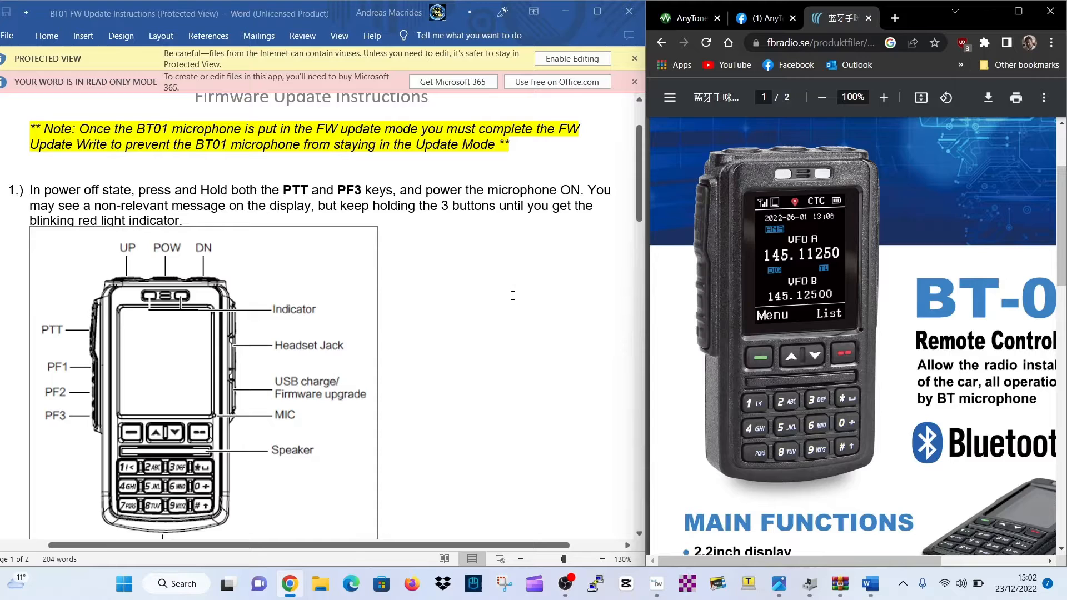
mouse_move(522, 300)
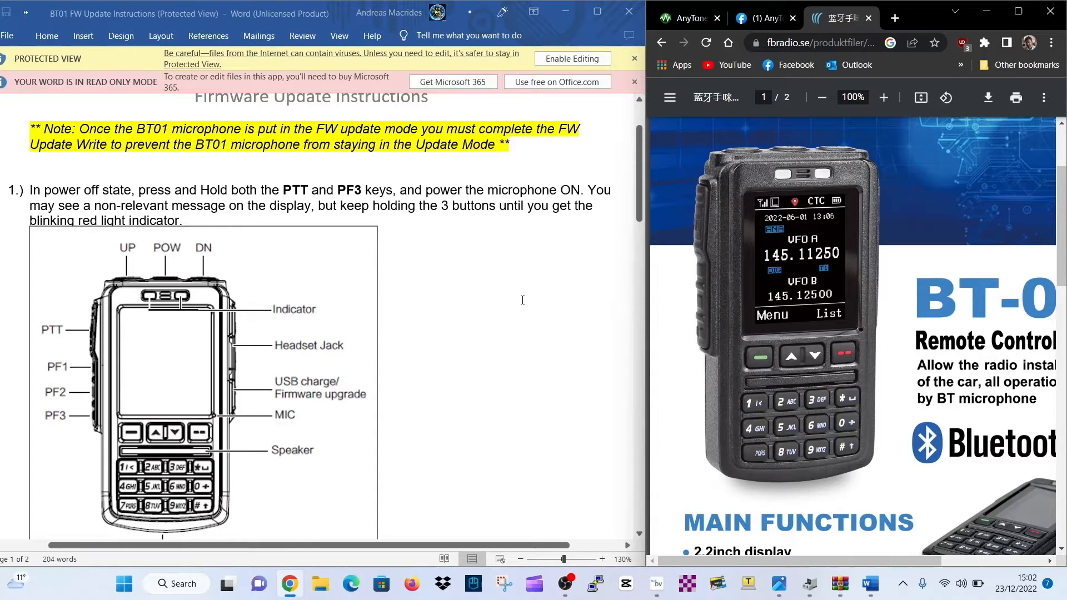
mouse_move(520, 290)
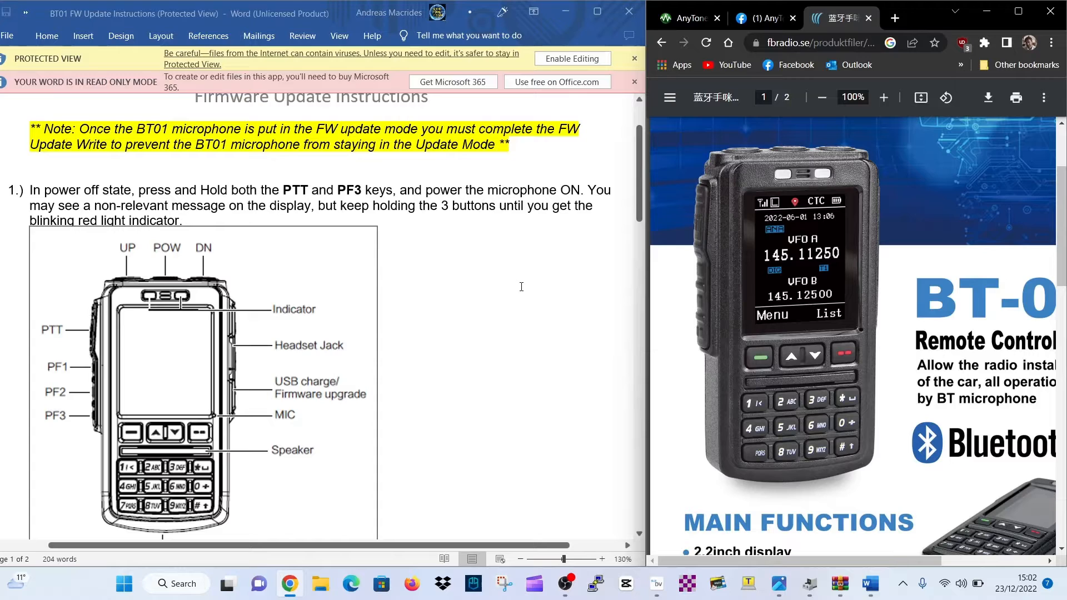
mouse_move(521, 283)
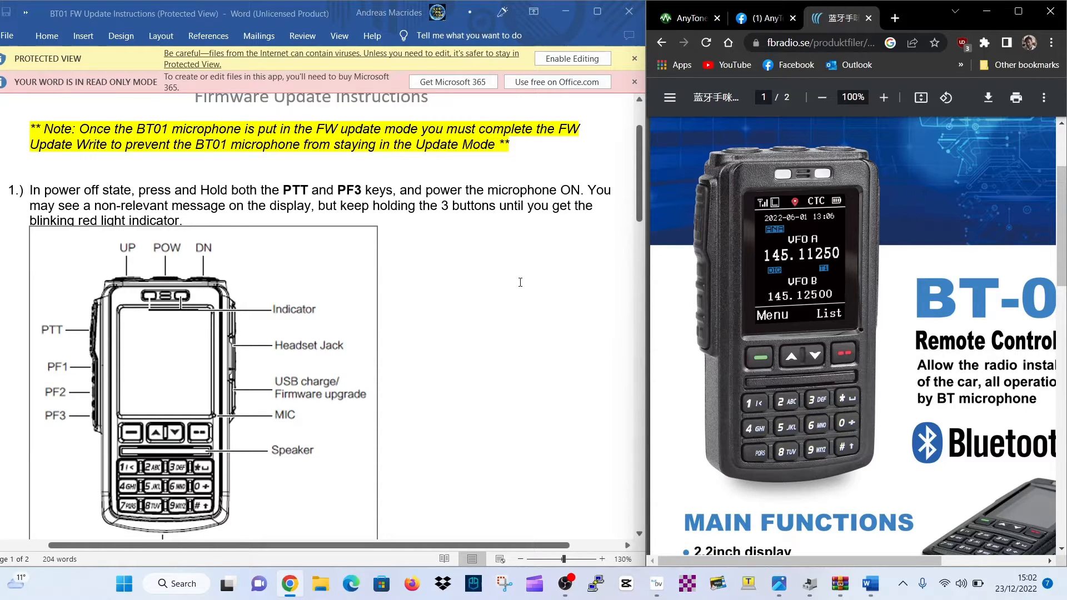
mouse_move(486, 314)
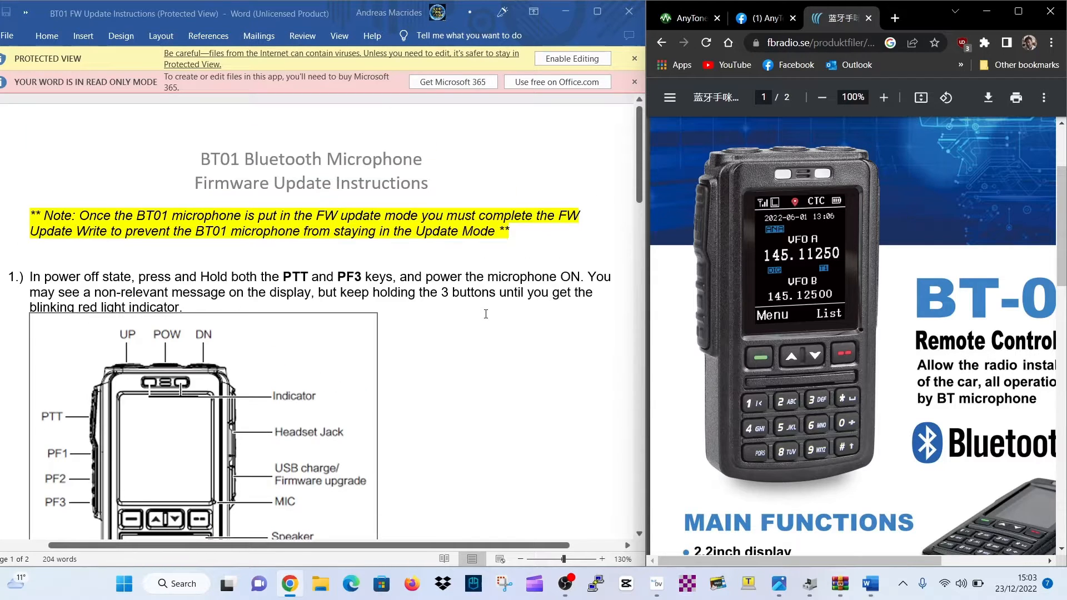
scroll(down, 3)
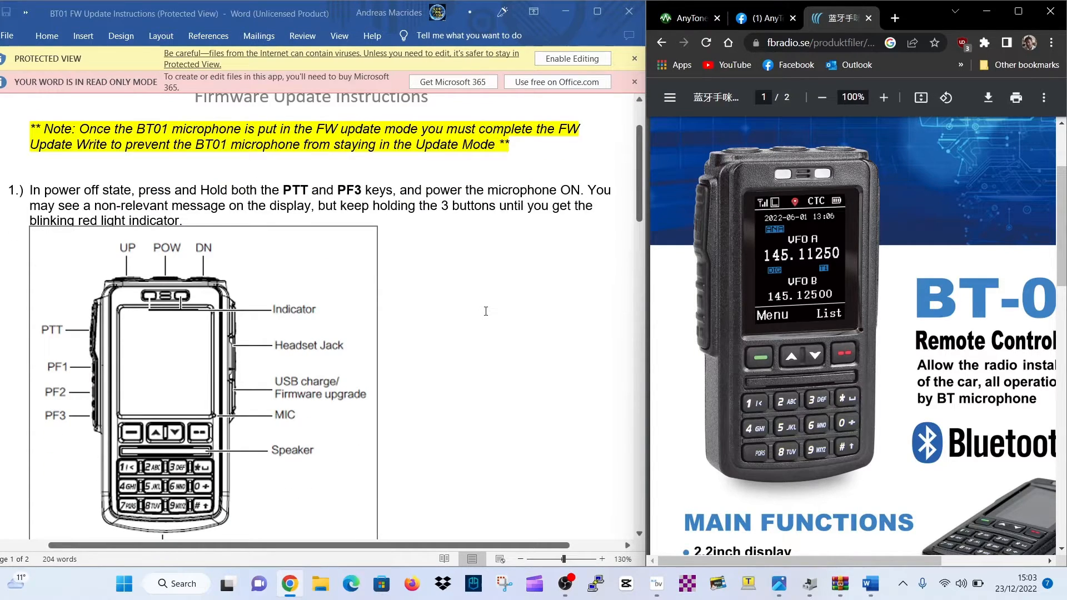
mouse_move(180, 298)
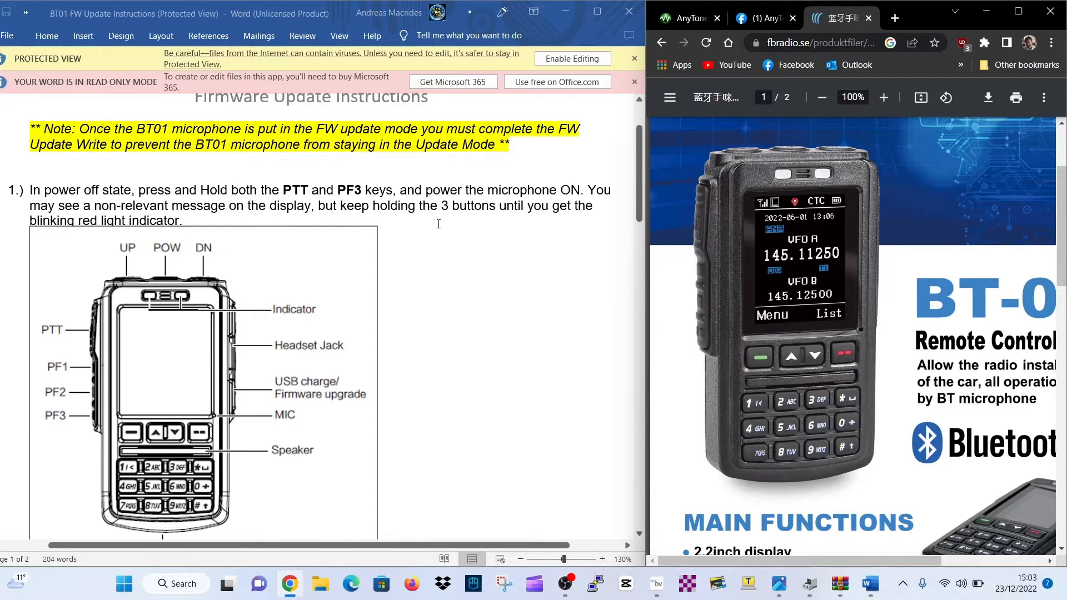
mouse_move(521, 313)
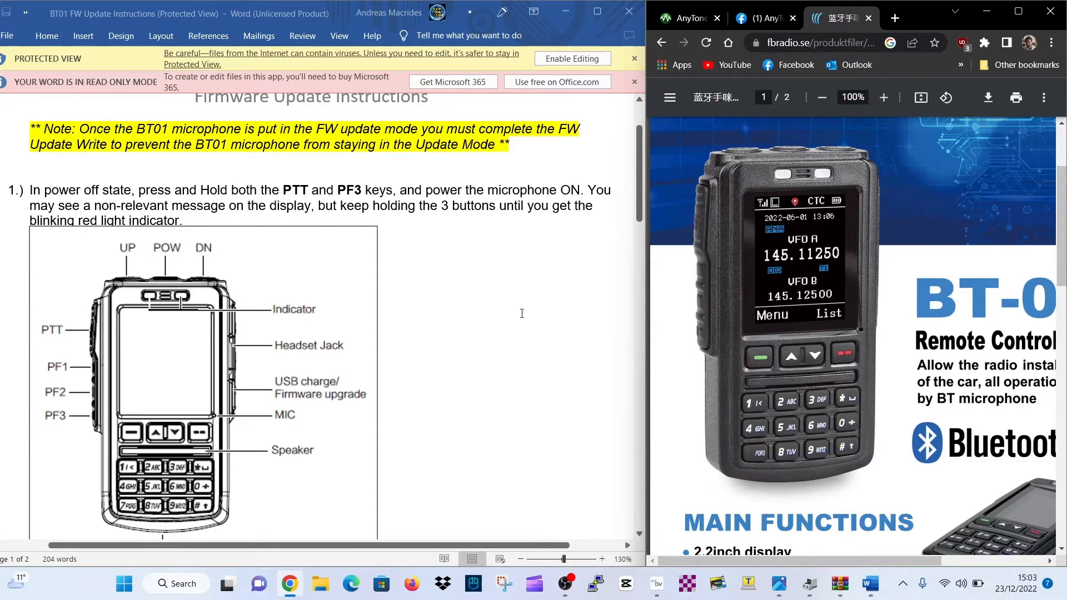
scroll(down, 3)
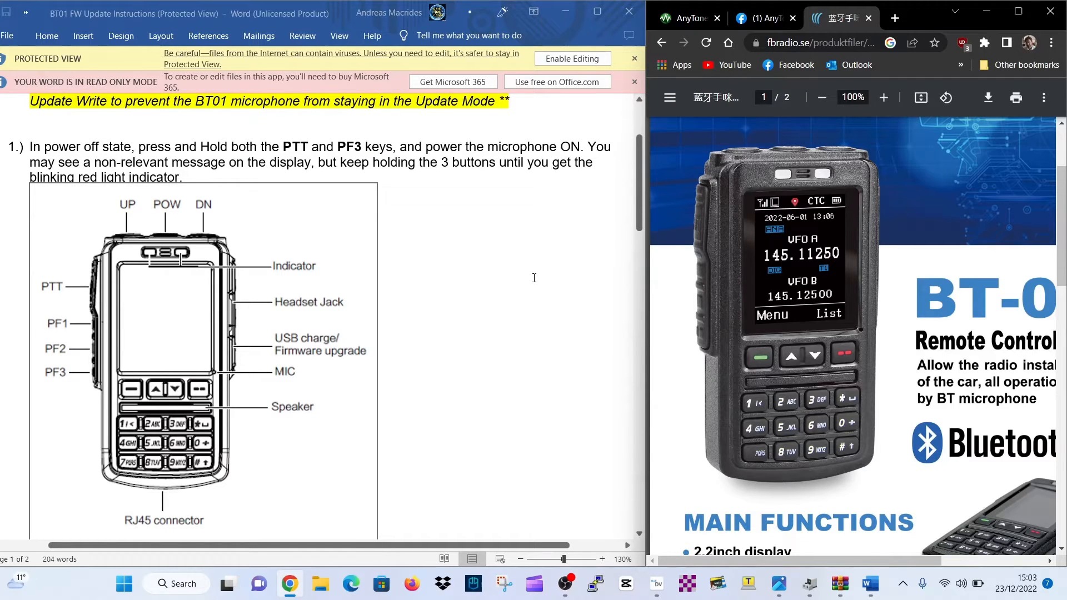
mouse_move(525, 270)
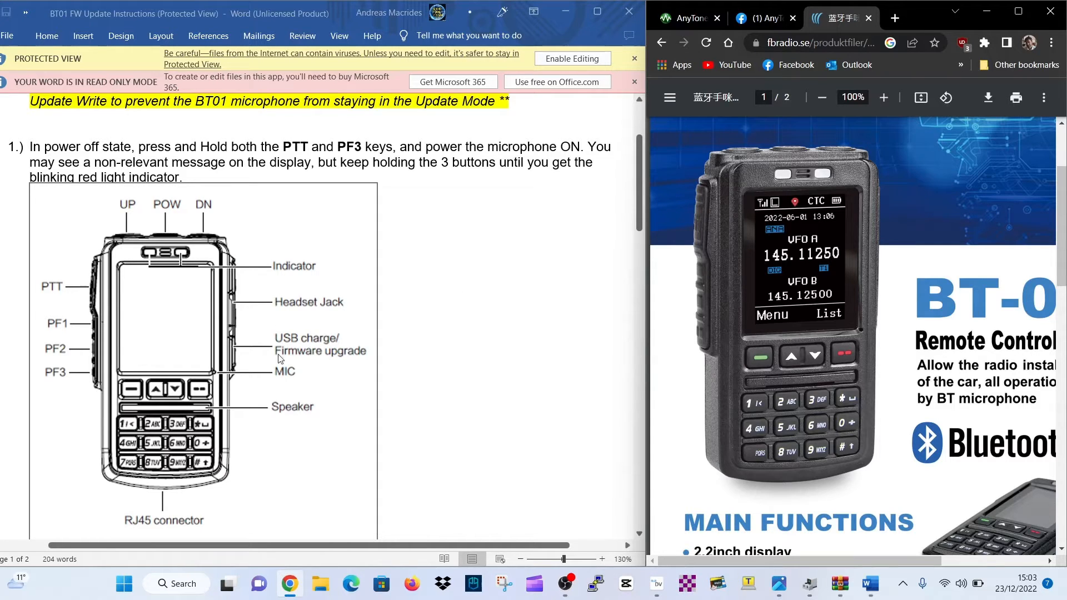
mouse_move(231, 366)
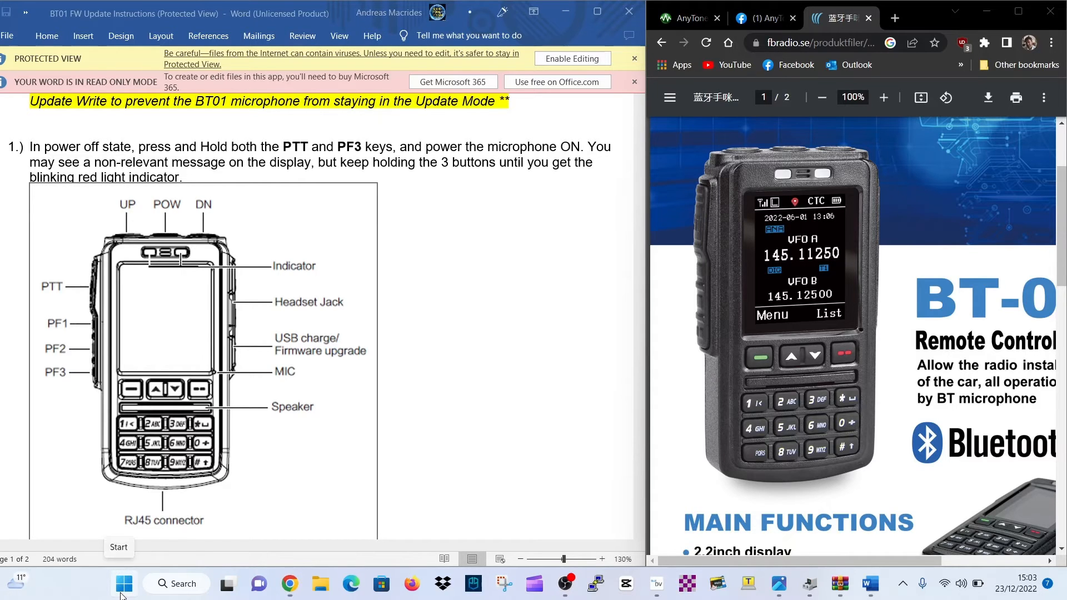
right_click(123, 583)
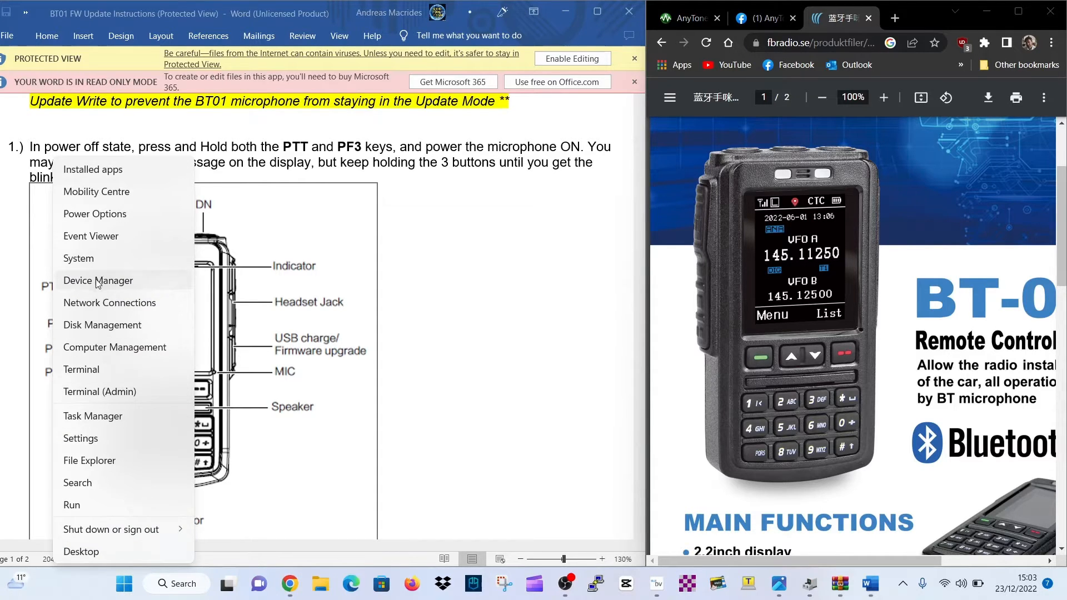
click(98, 280)
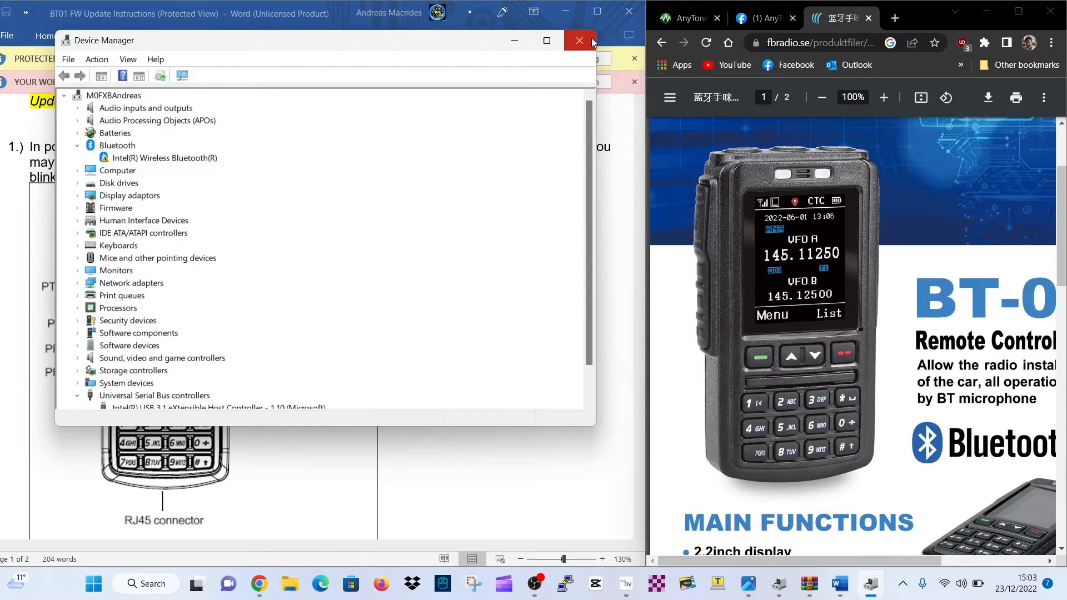
click(579, 40)
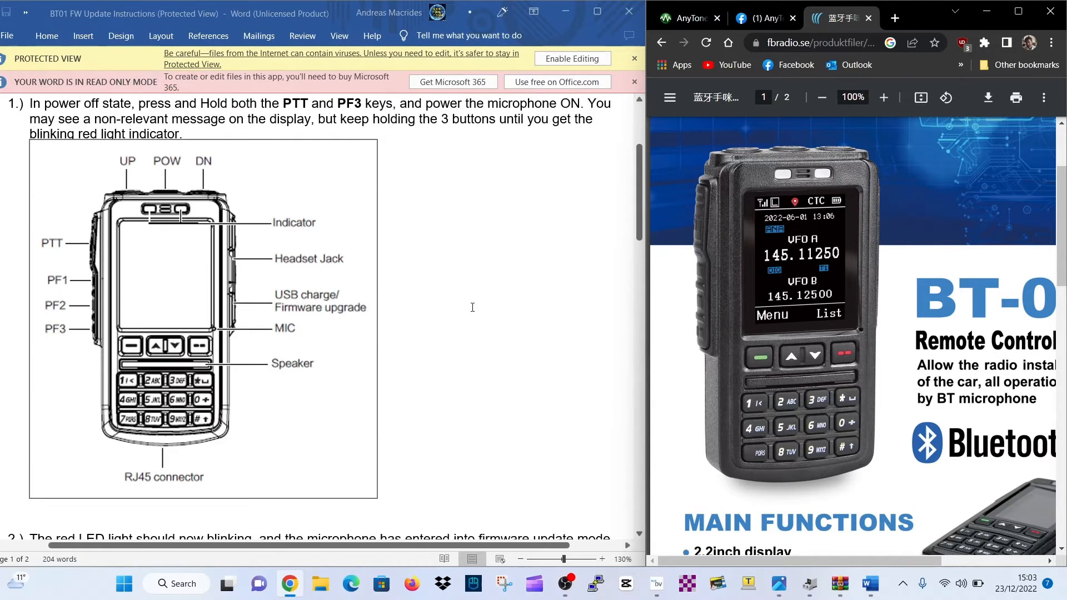
Step: Launch Tool > Firmware Upgrade and acknowledge the Windows permission notice to show the empty Firmware_Update dialog
scroll(down, 3)
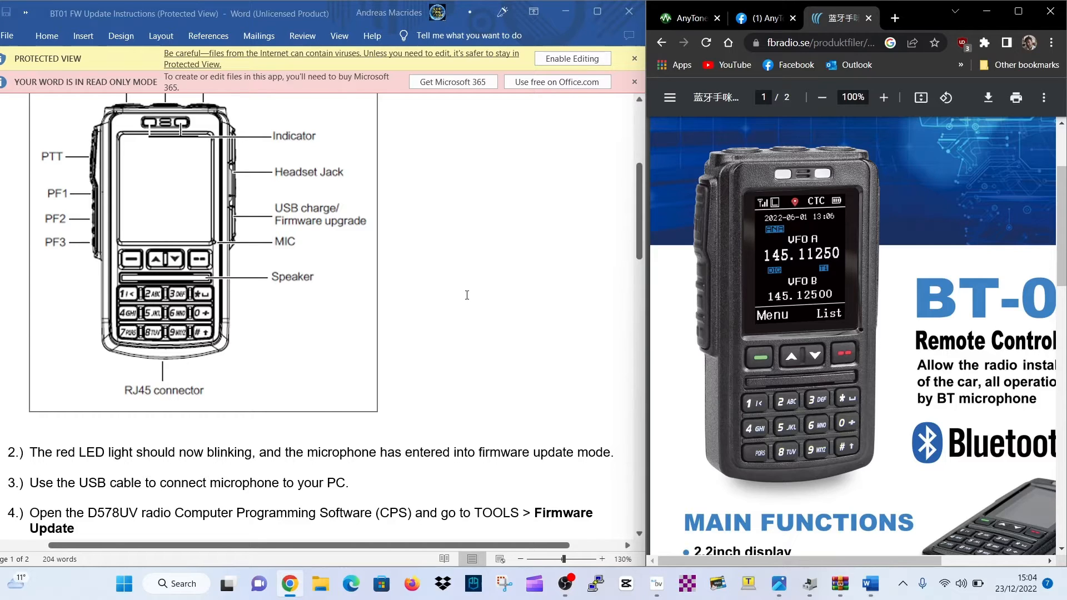
scroll(down, 3)
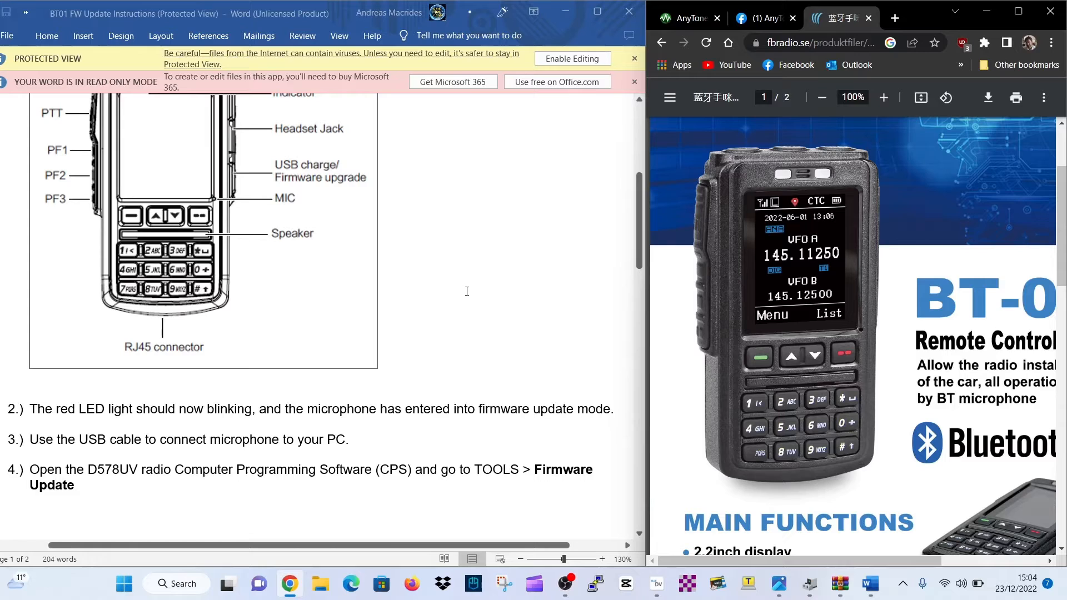
scroll(down, 3)
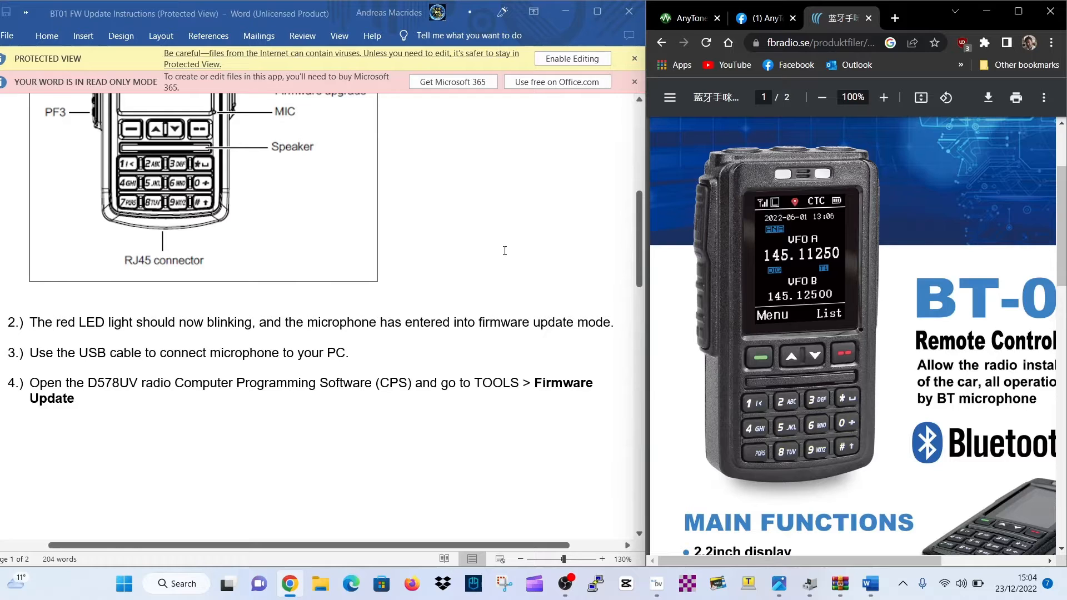
scroll(down, 3)
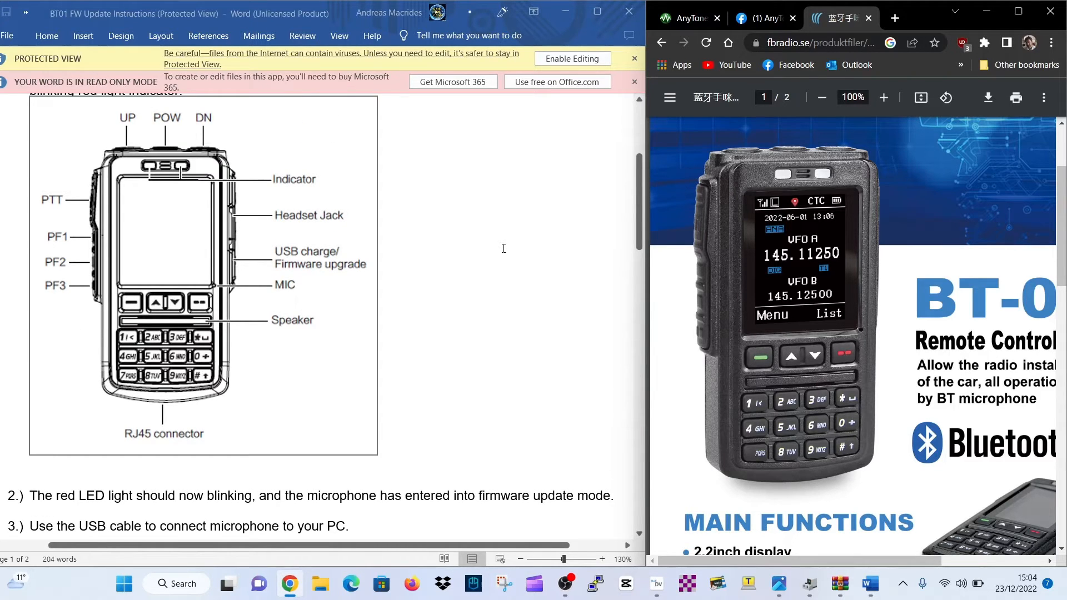
mouse_move(457, 234)
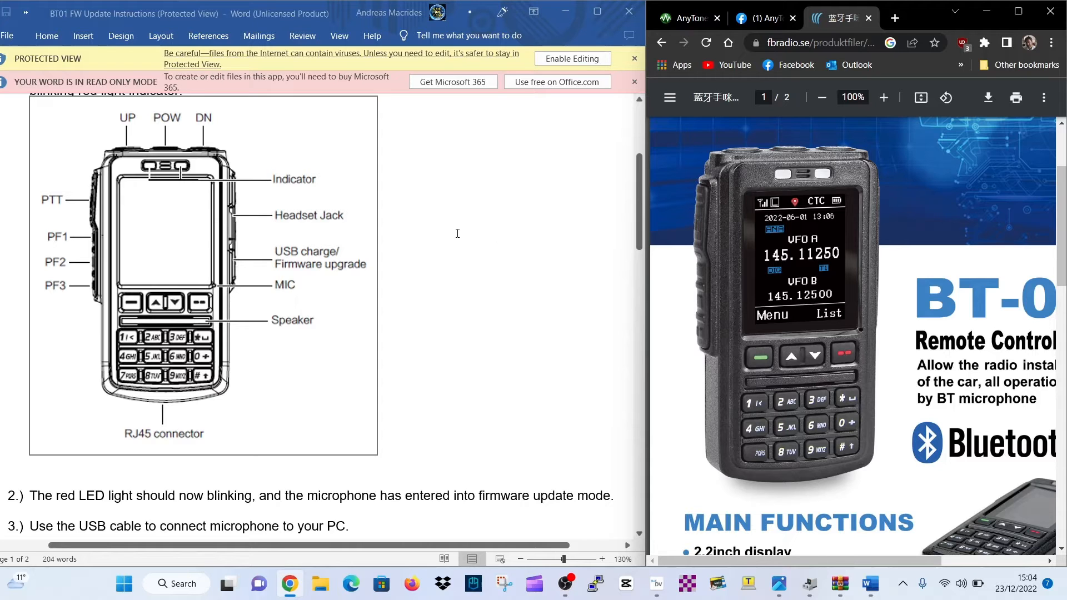
scroll(down, 3)
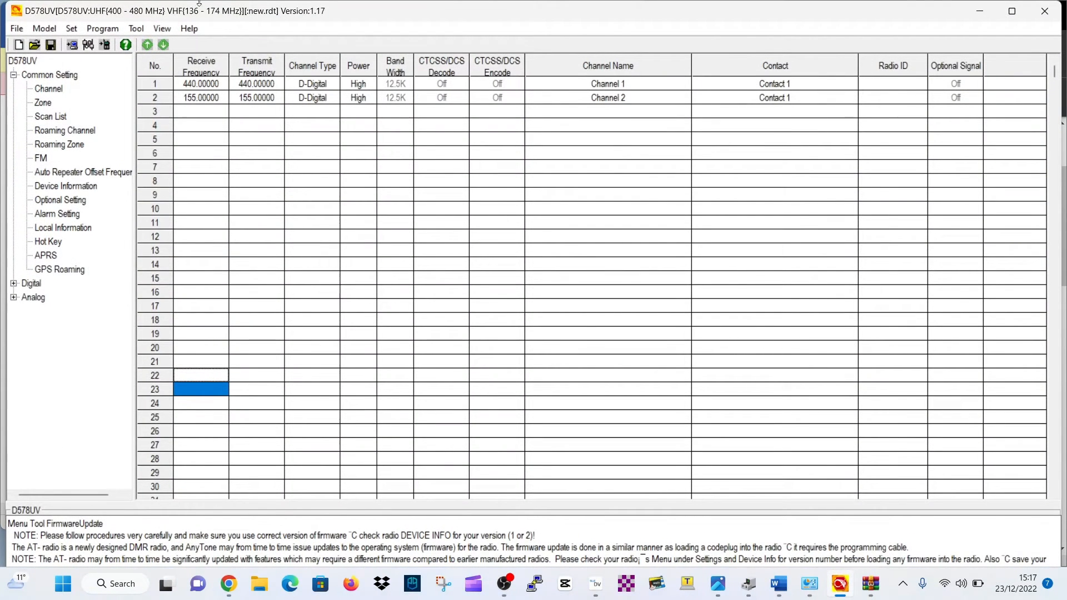
click(136, 28)
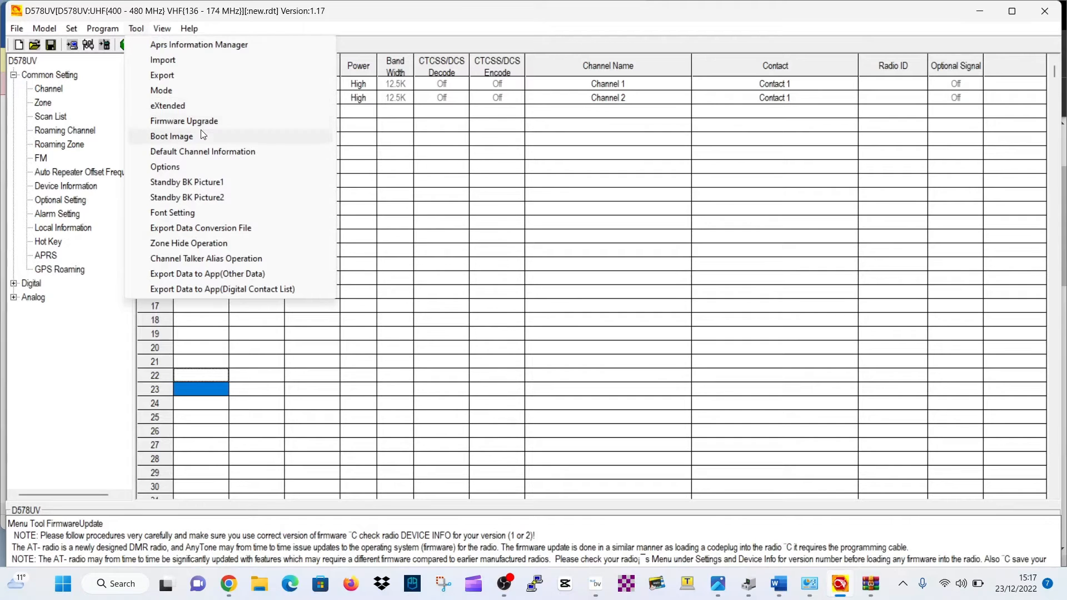
click(184, 121)
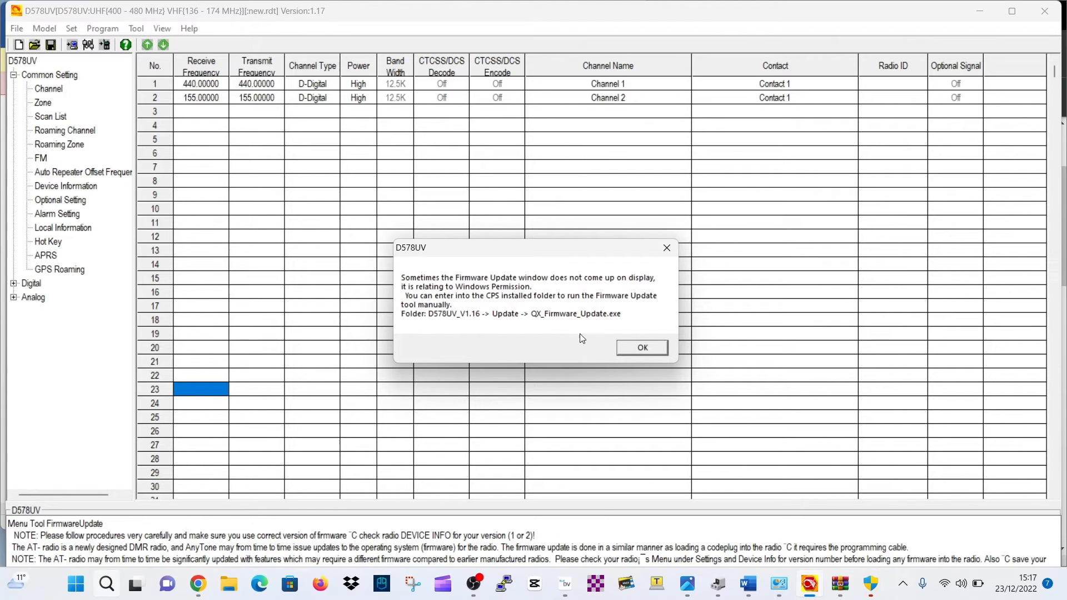
mouse_move(684, 416)
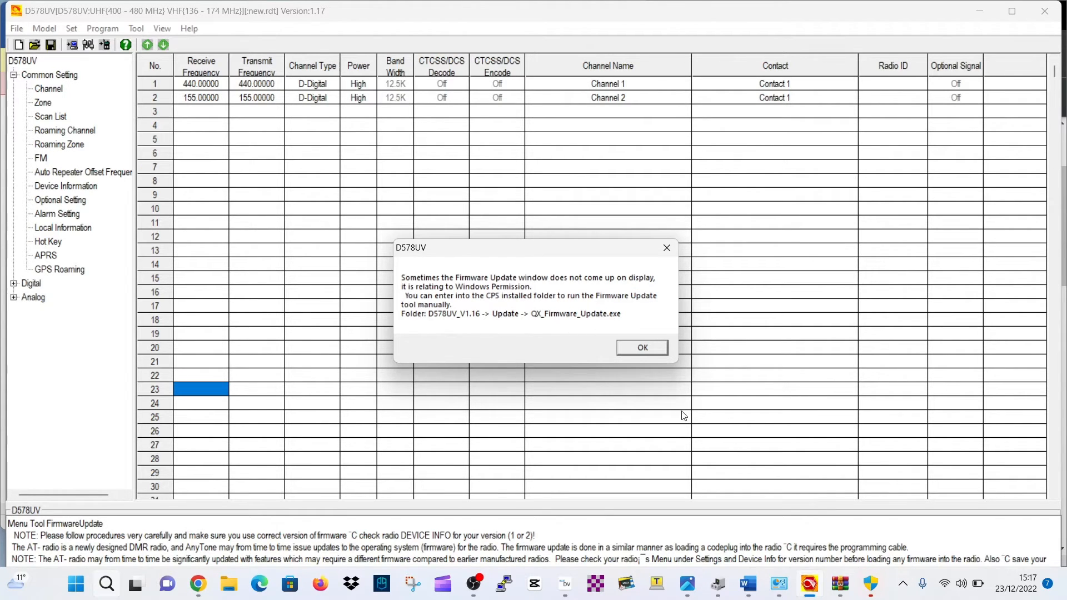
click(640, 347)
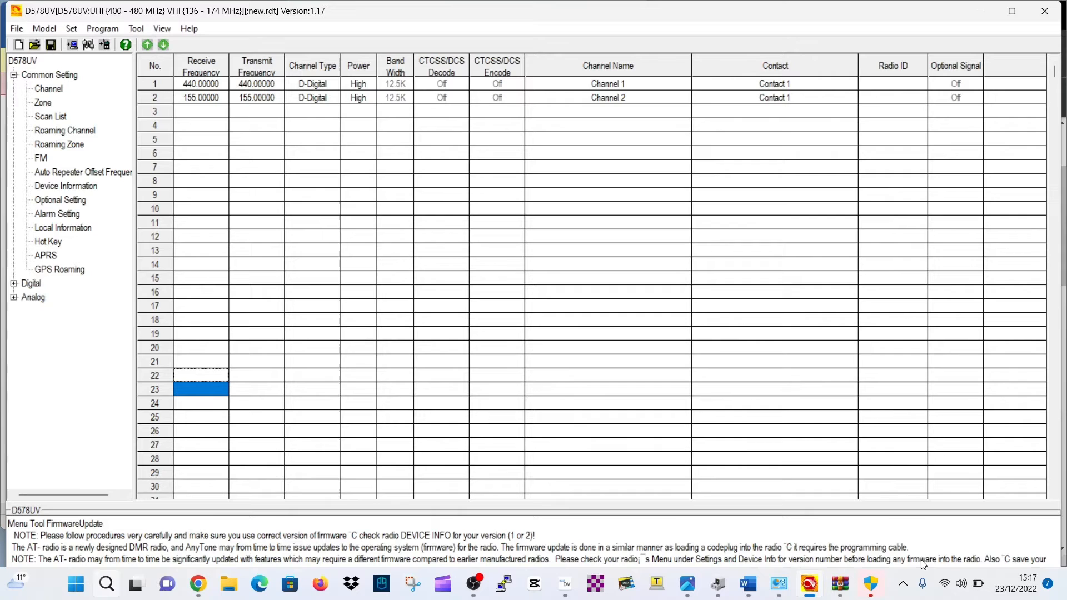
click(871, 583)
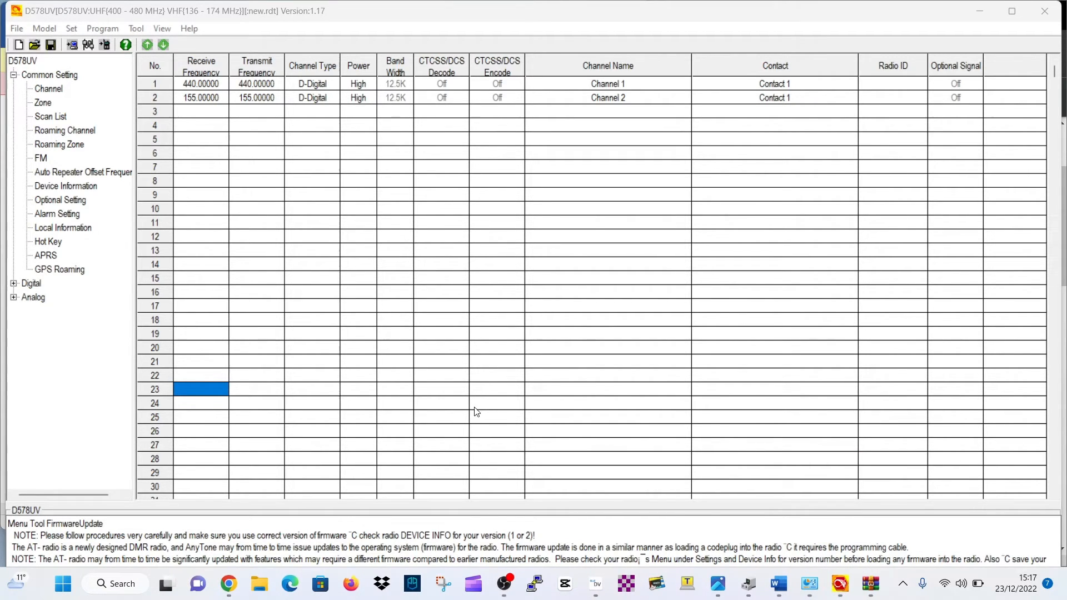
click(136, 28)
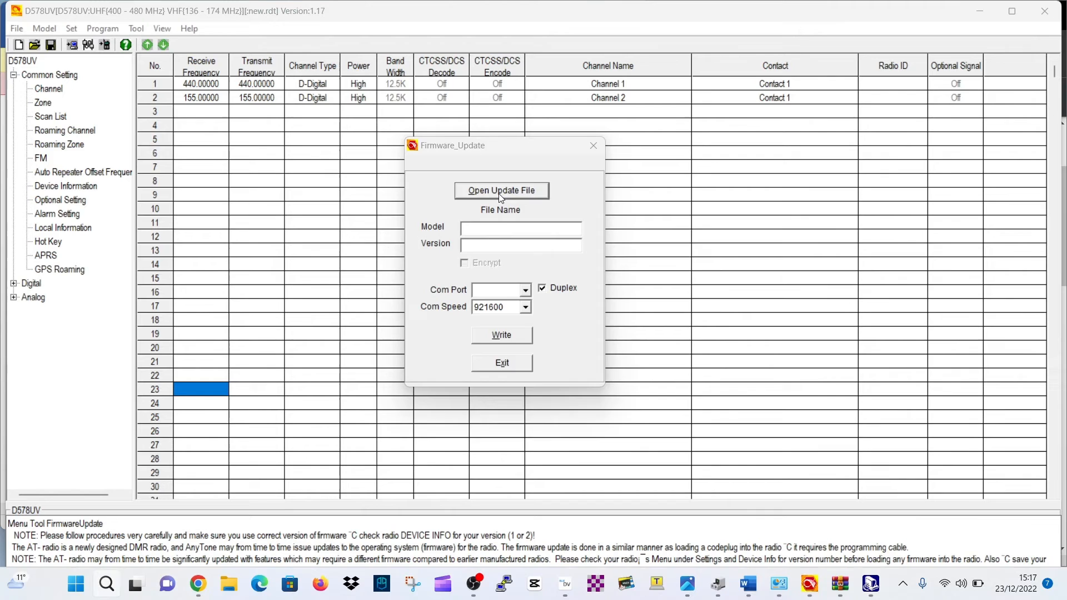
Step: Load BT01_V1.00h_20221117.spi, confirming model BT-MIC and version V100, and acknowledge the success message
click(501, 190)
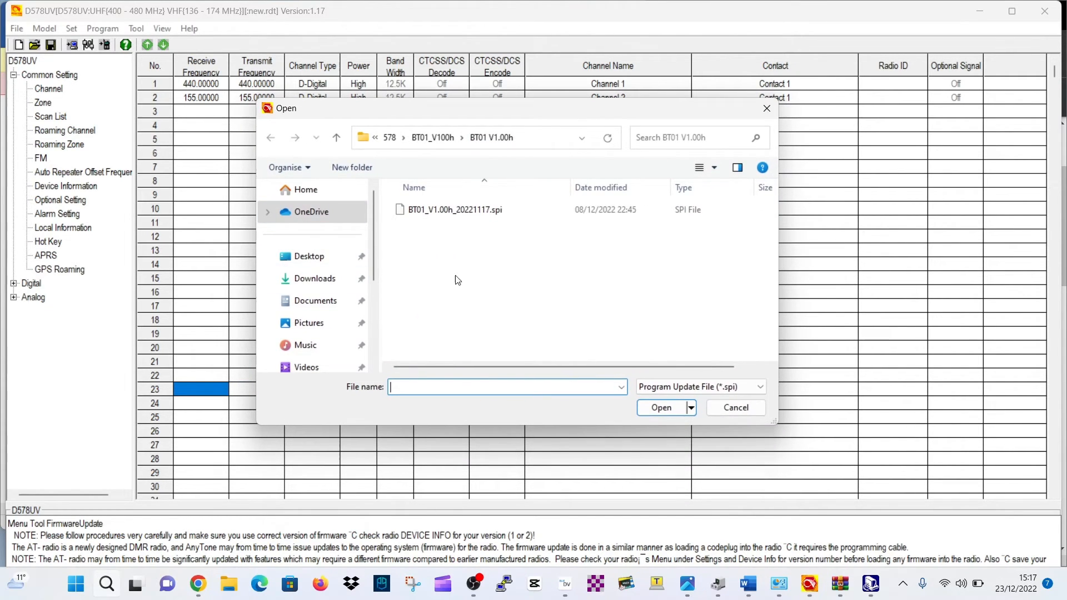
click(659, 407)
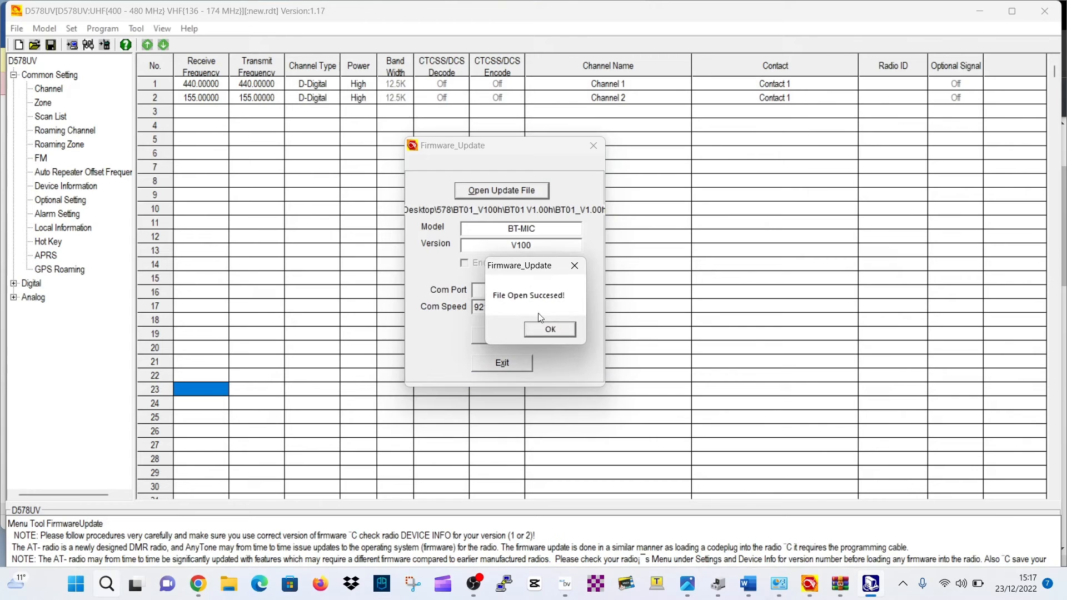
click(550, 329)
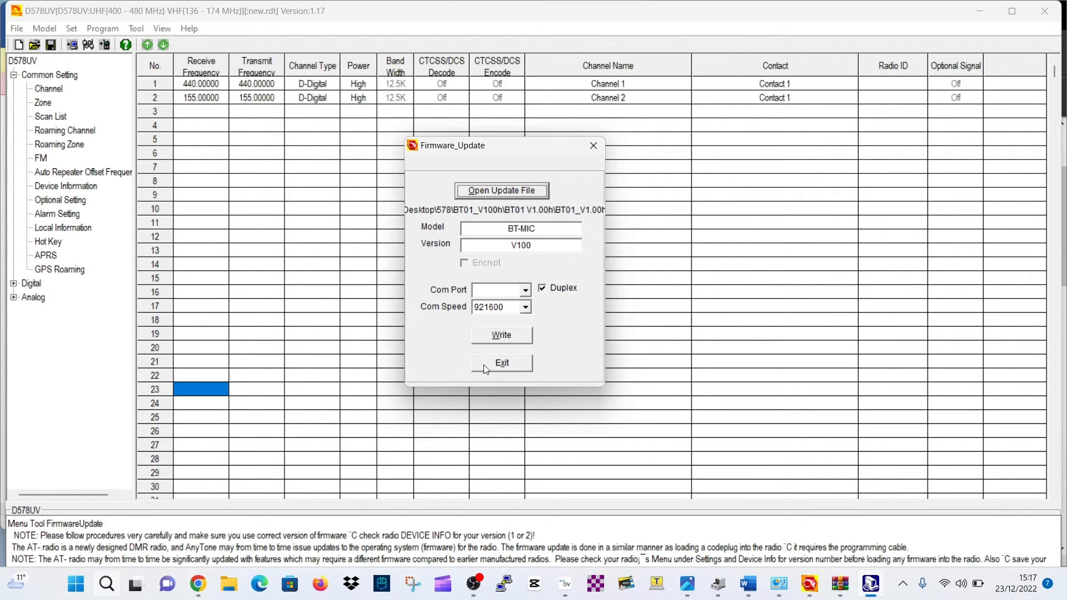
mouse_move(555, 178)
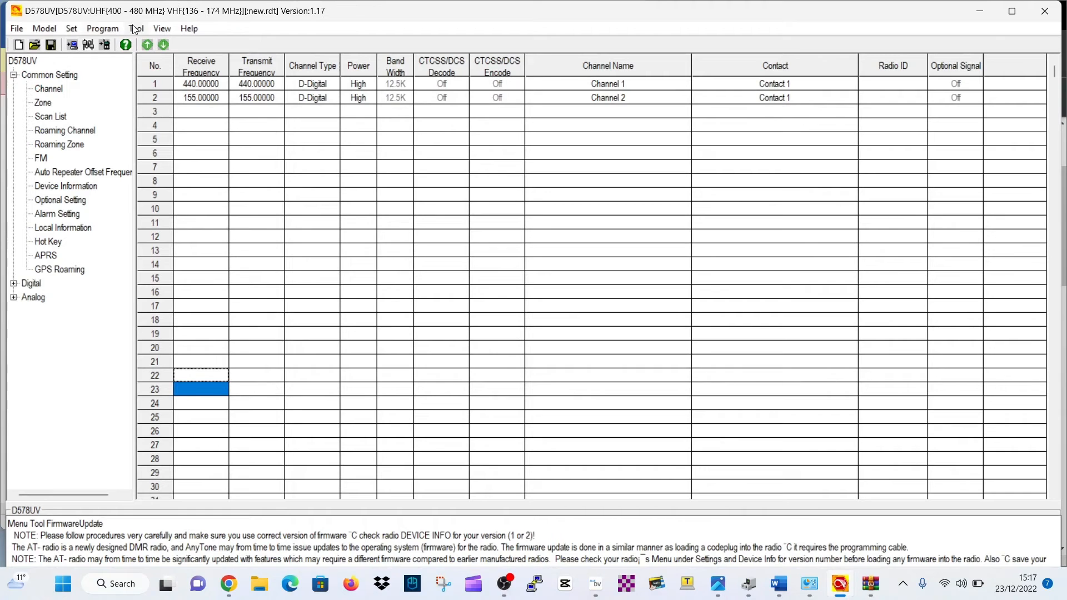
Step: Reopen Firmware Upgrade, accept the permission notice, and load BT01_V1.00h_20221117.spi again (BT-MIC, V100)
click(136, 28)
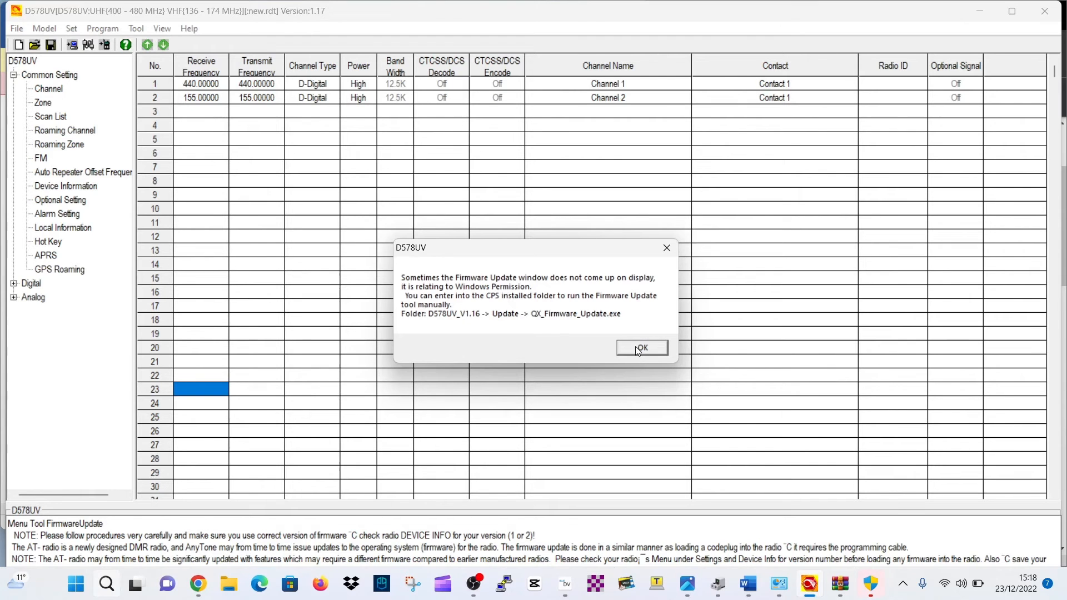
click(641, 347)
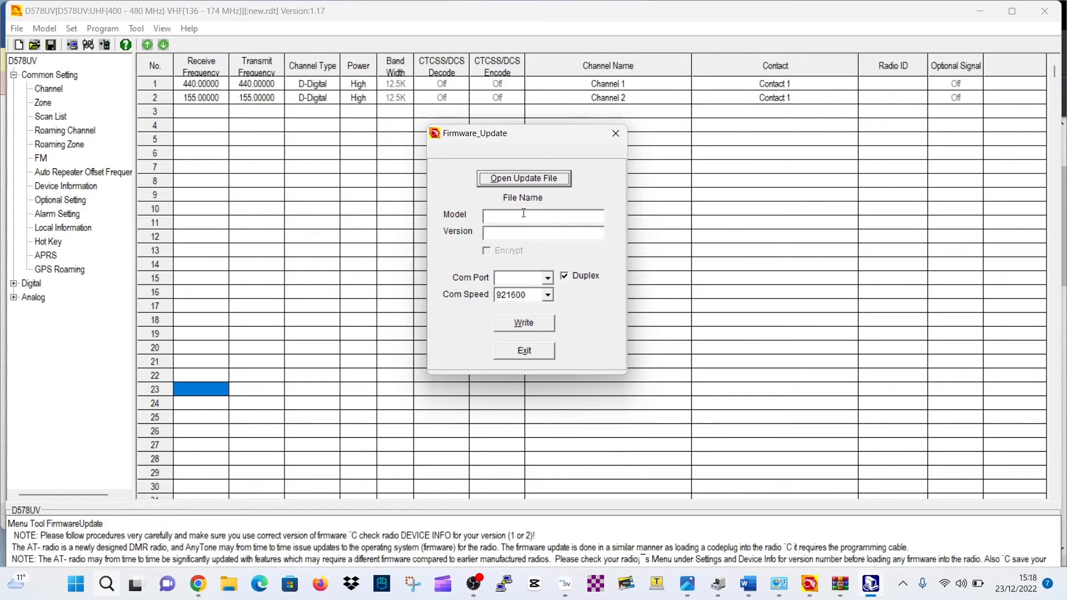
click(524, 179)
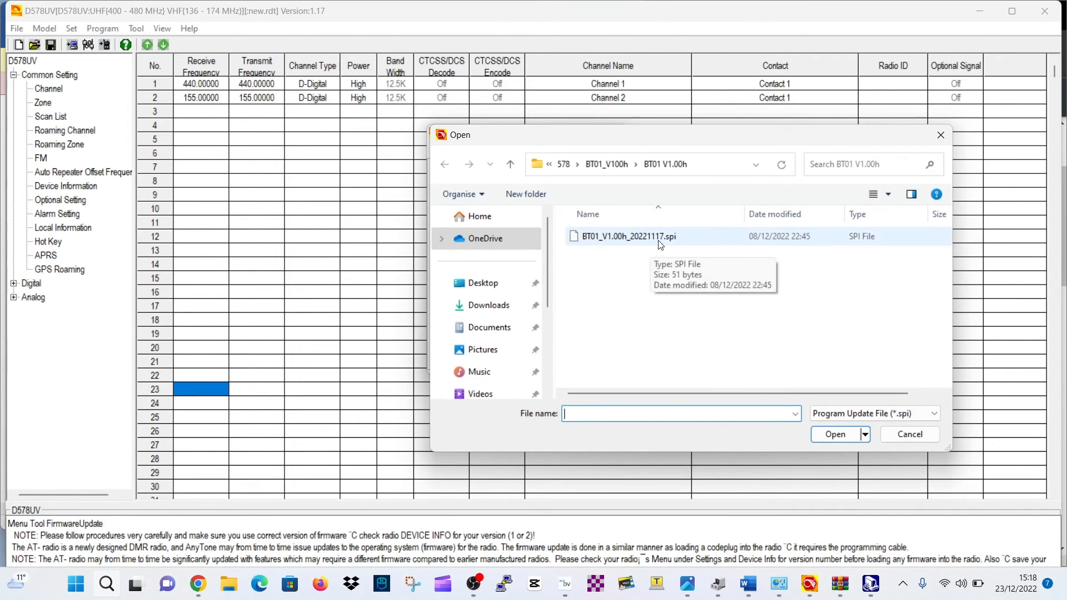
click(627, 236)
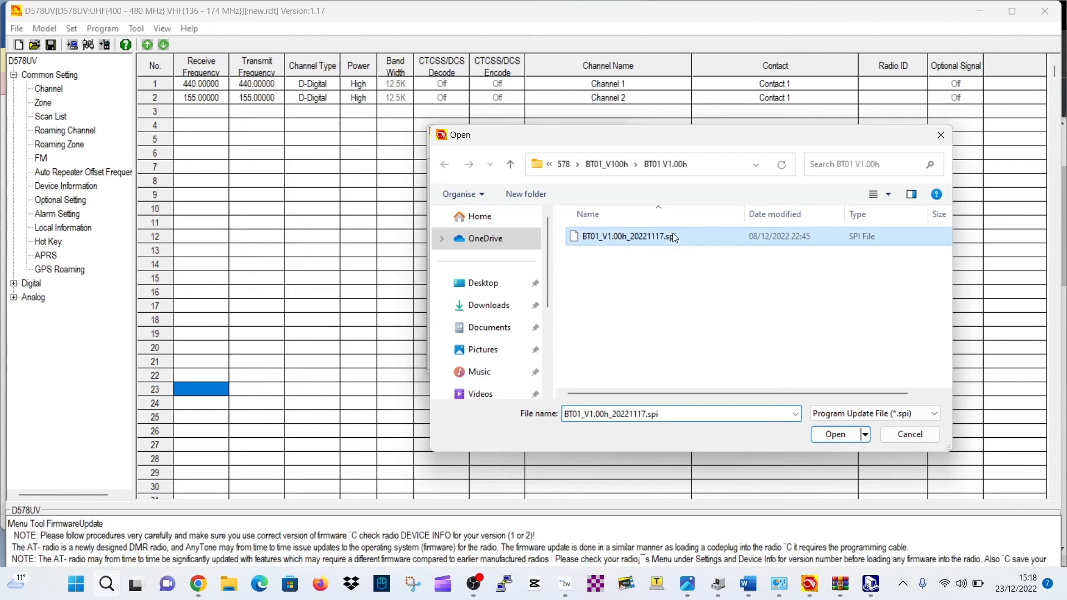
click(834, 435)
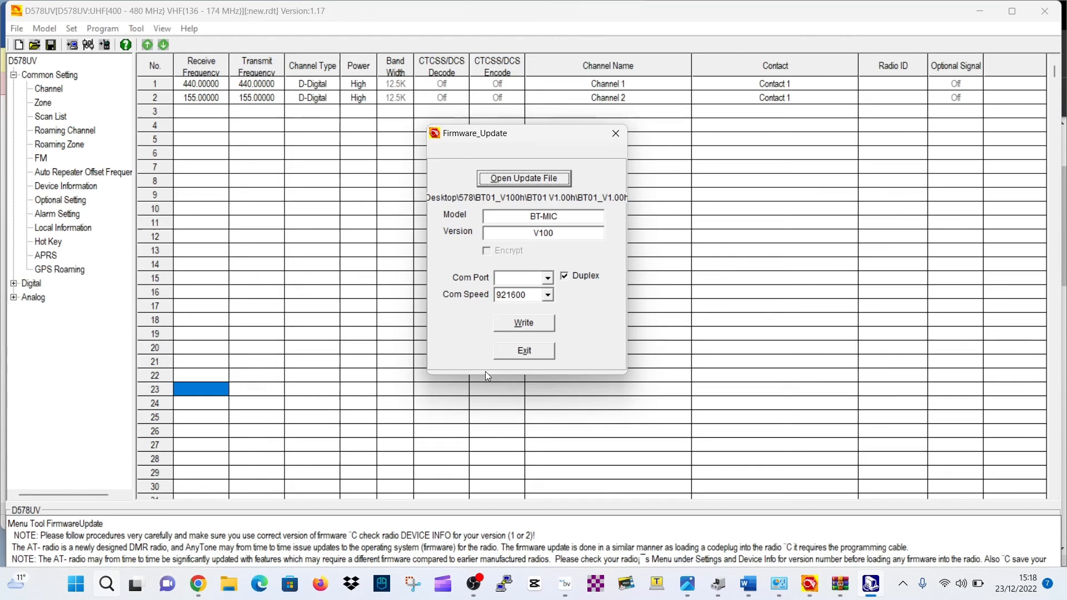
mouse_move(334, 312)
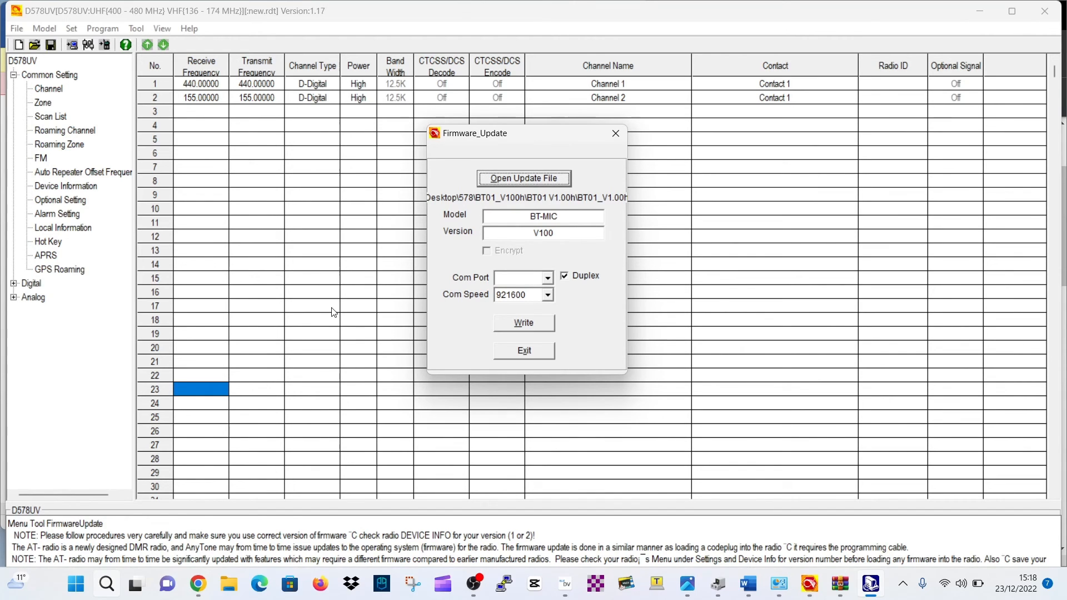
mouse_move(855, 46)
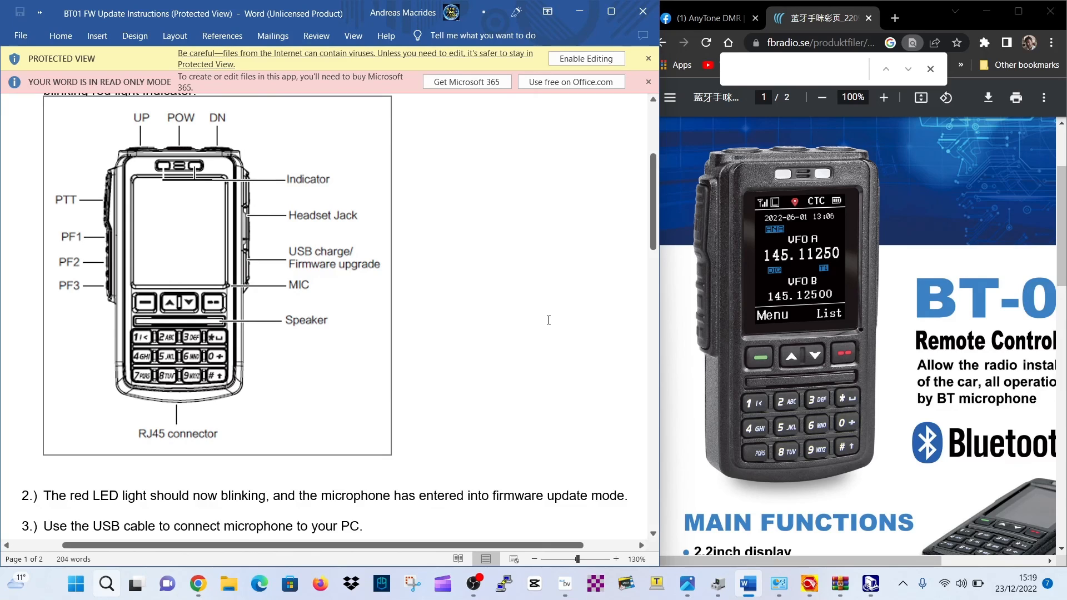
mouse_move(556, 266)
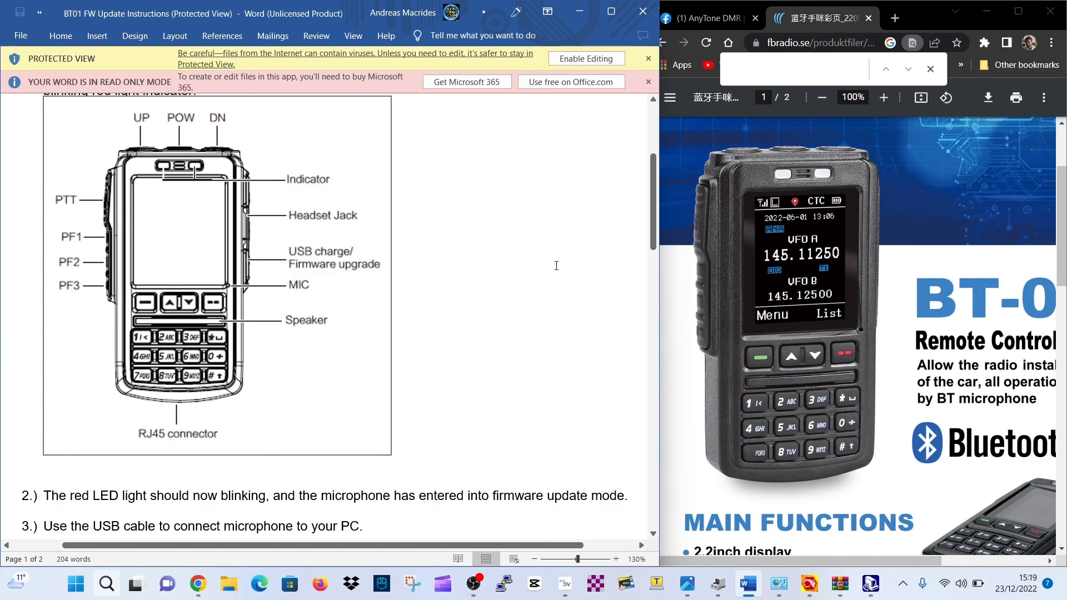
mouse_move(529, 277)
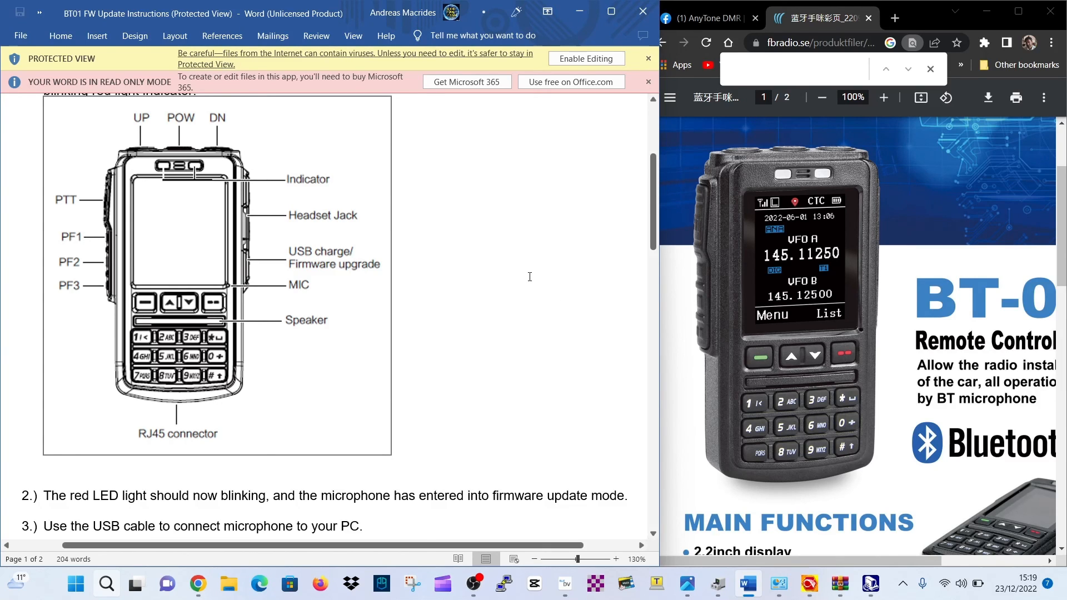